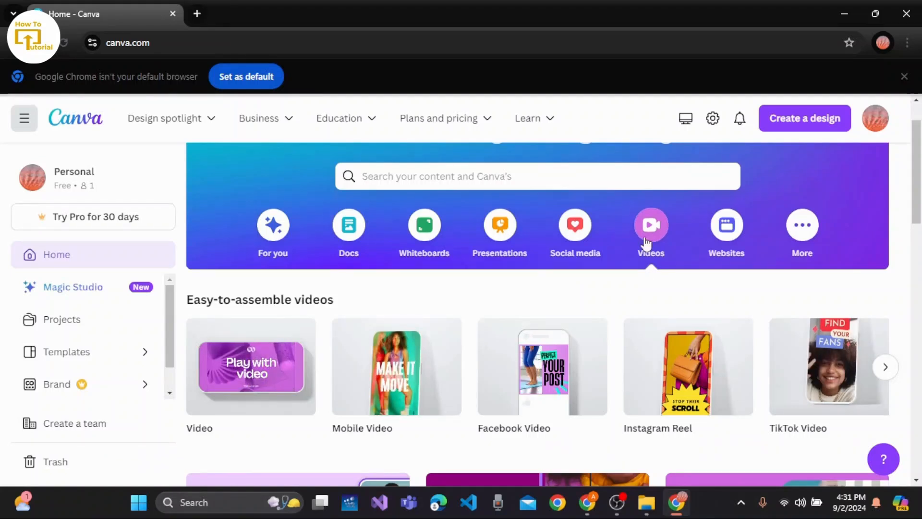
mouse_move(712, 238)
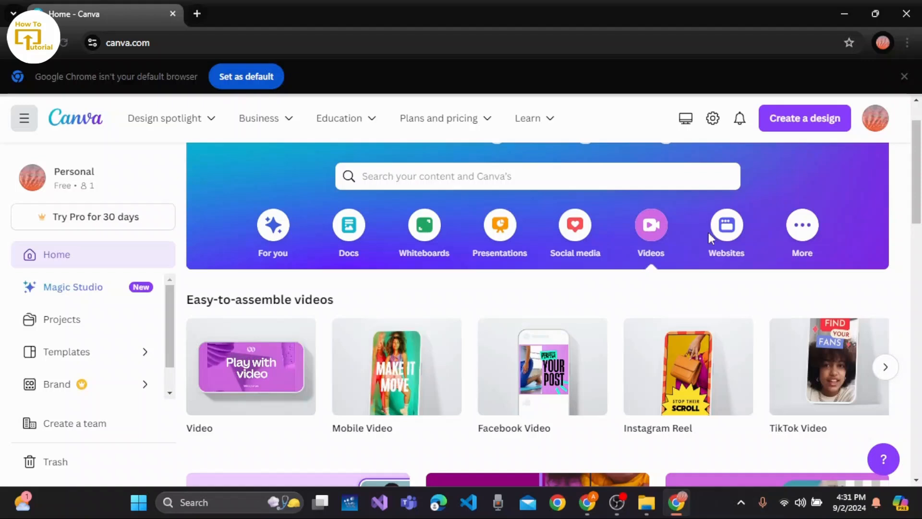
mouse_move(528, 392)
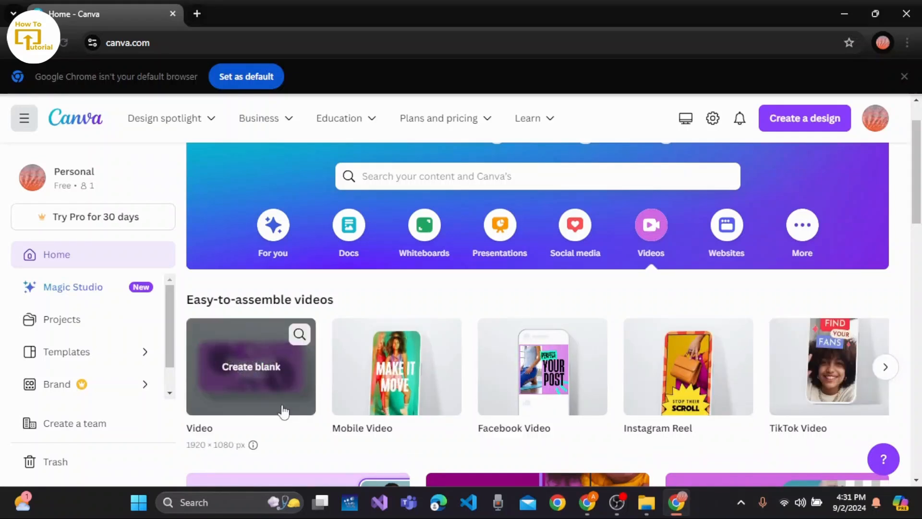
Start a blank video design and bring up the Uploads panel.
click(251, 367)
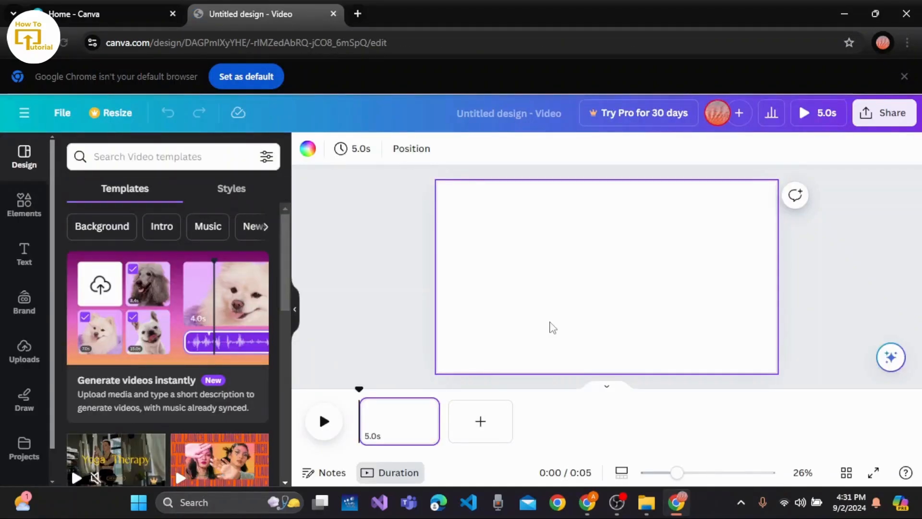
mouse_move(613, 211)
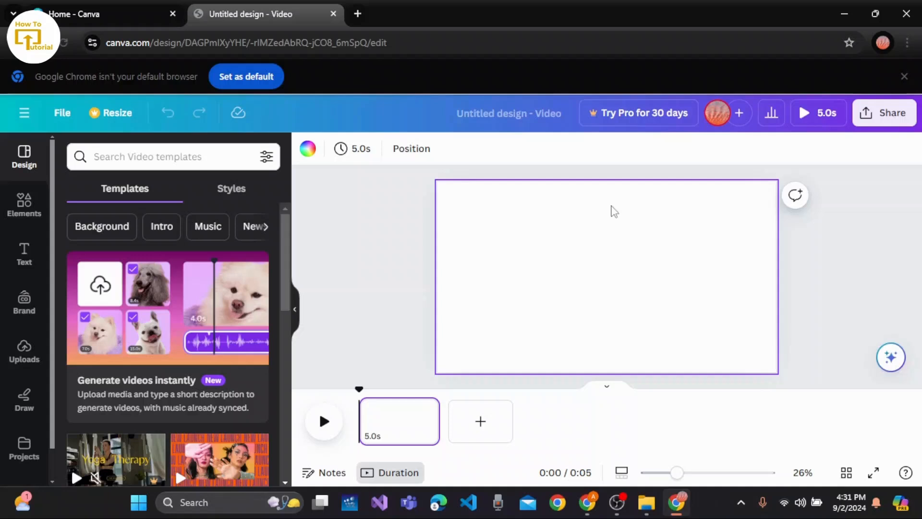
mouse_move(634, 288)
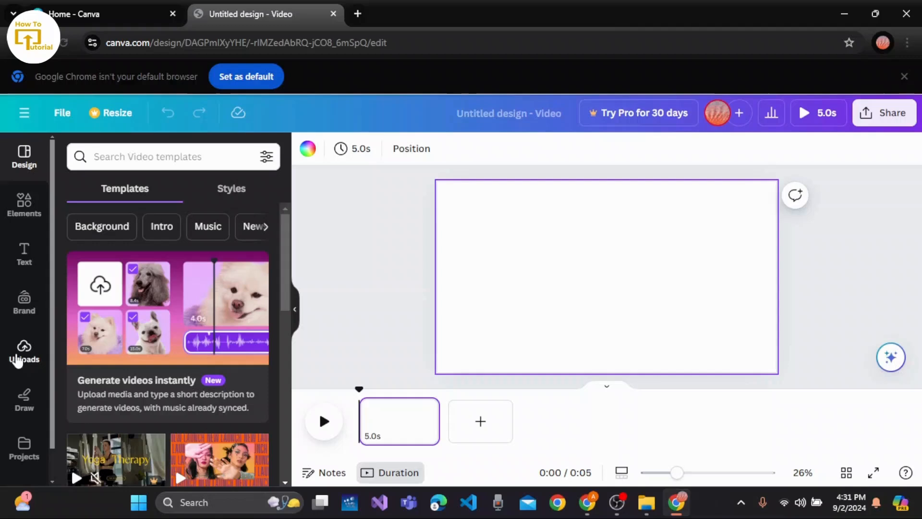
click(24, 353)
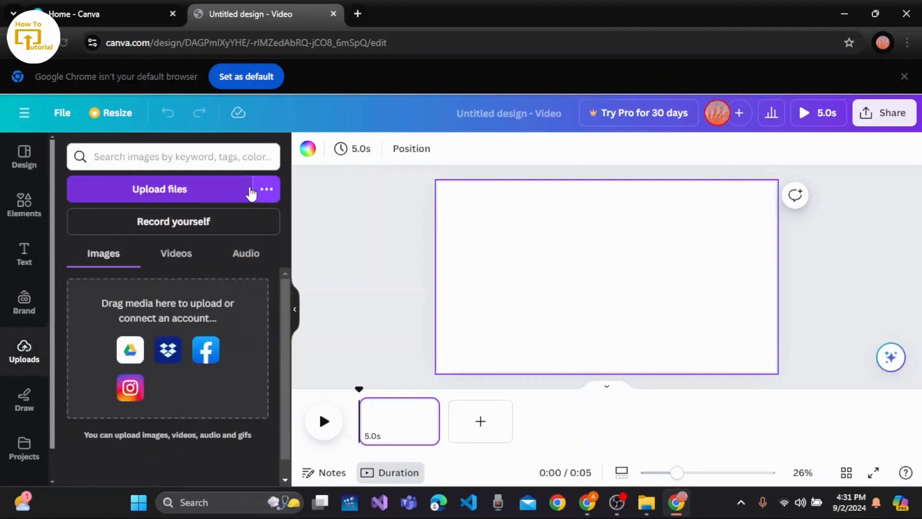
mouse_move(301, 243)
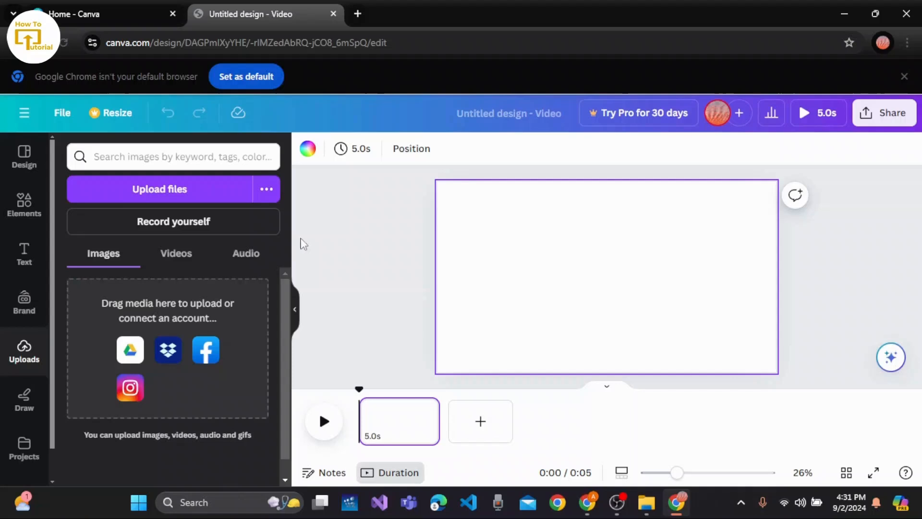
mouse_move(535, 494)
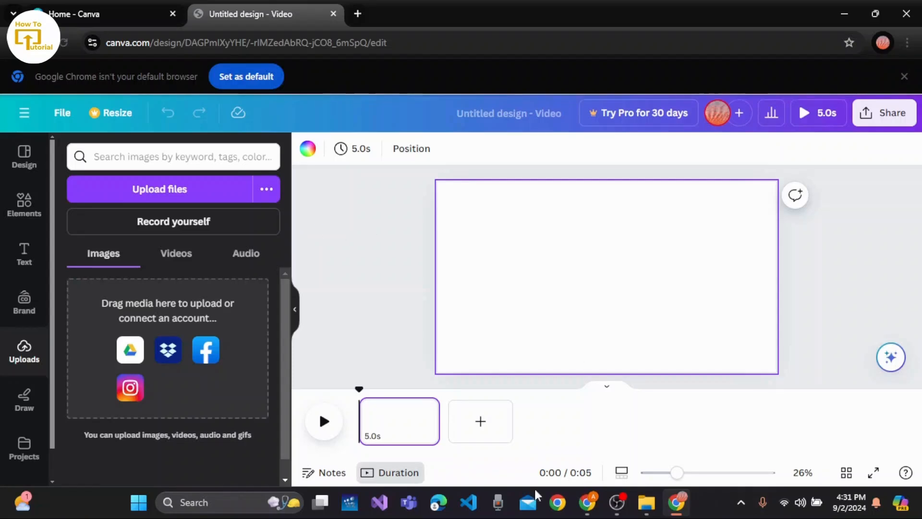
mouse_move(423, 427)
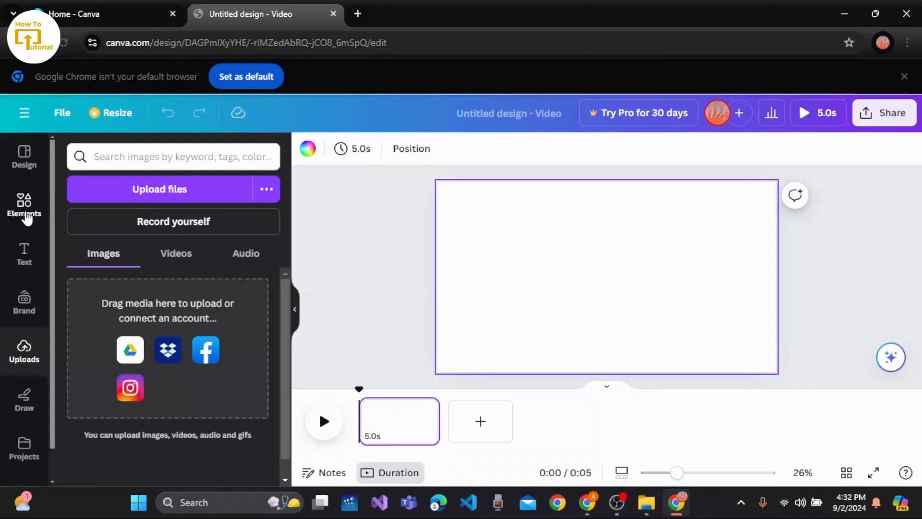
mouse_move(24, 207)
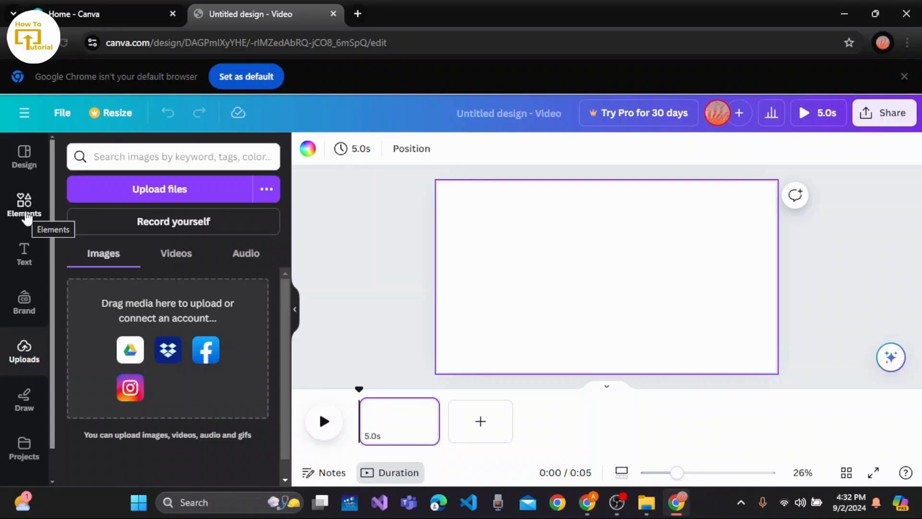
Search Elements for 'birthday girl' and add the baby-in-pink-headband photo from Photos.
click(24, 206)
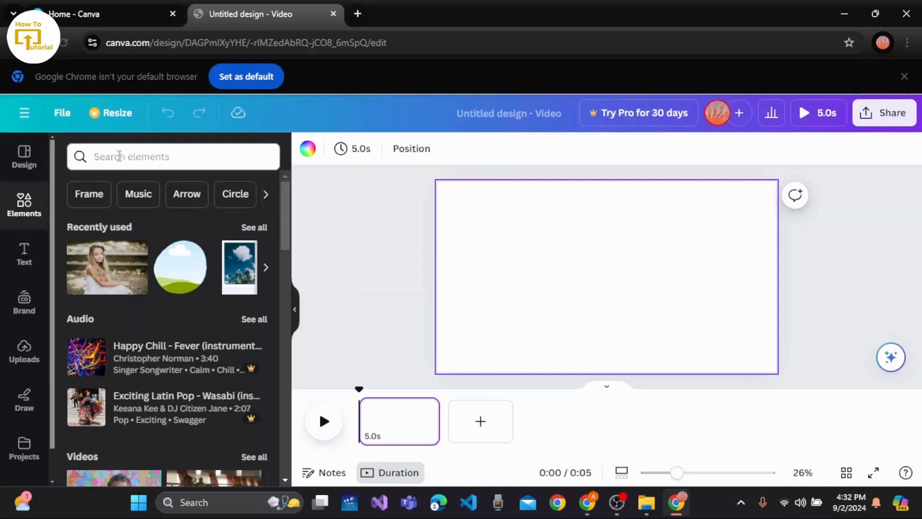
click(173, 156)
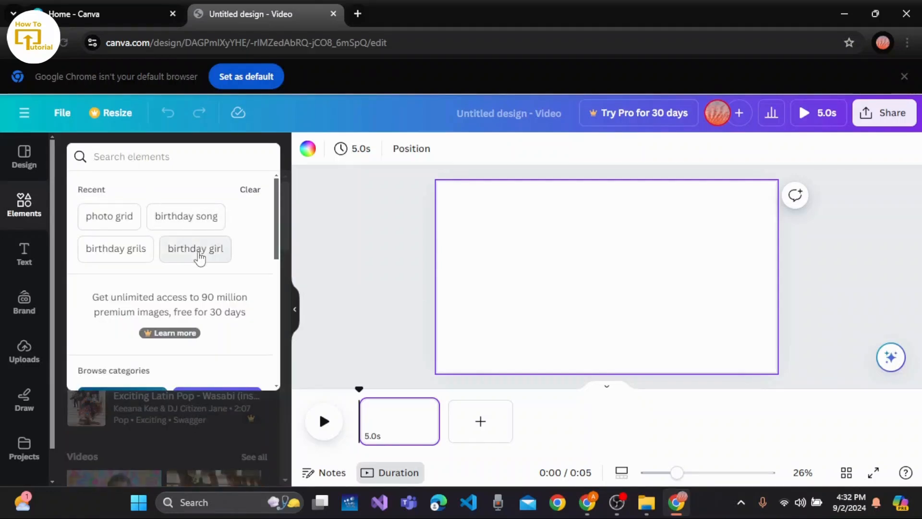
click(194, 248)
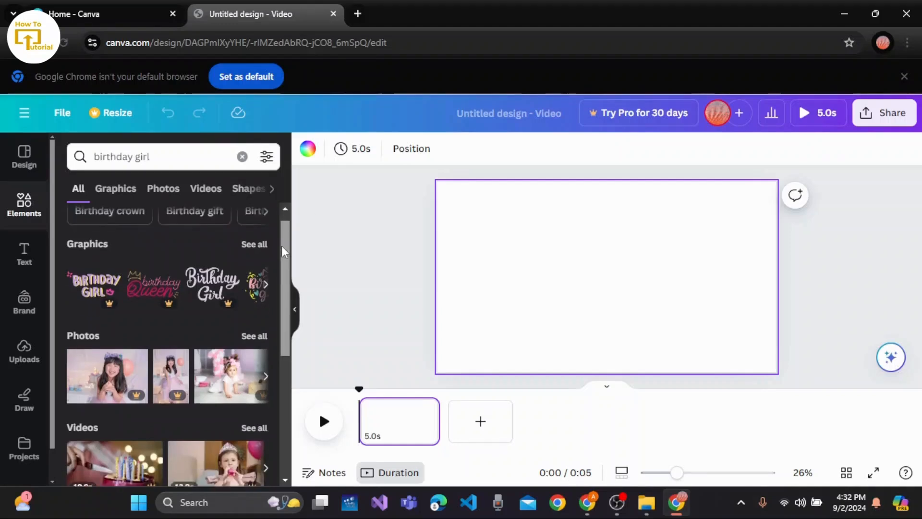
scroll(down, 3)
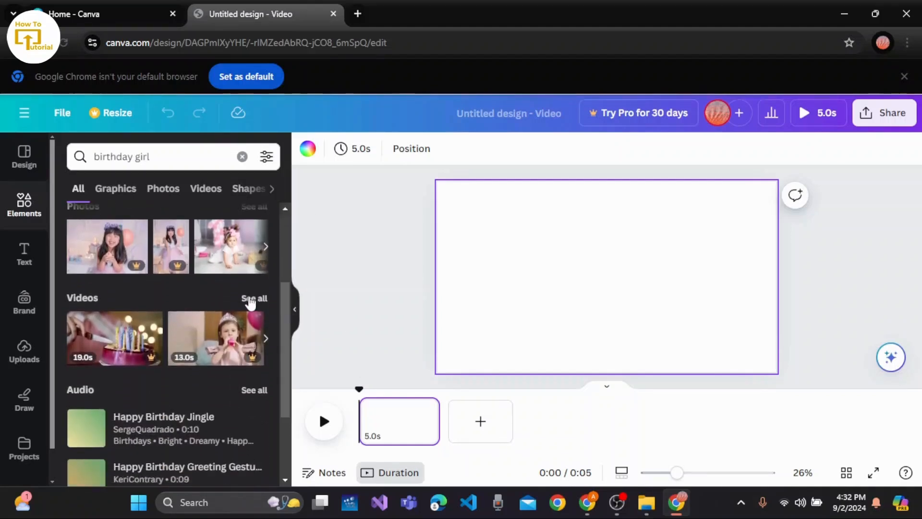
click(205, 189)
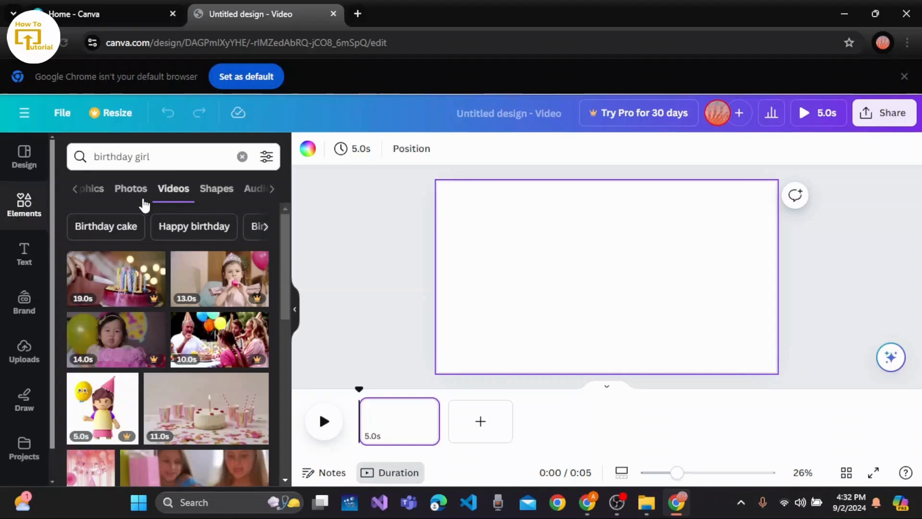
click(163, 189)
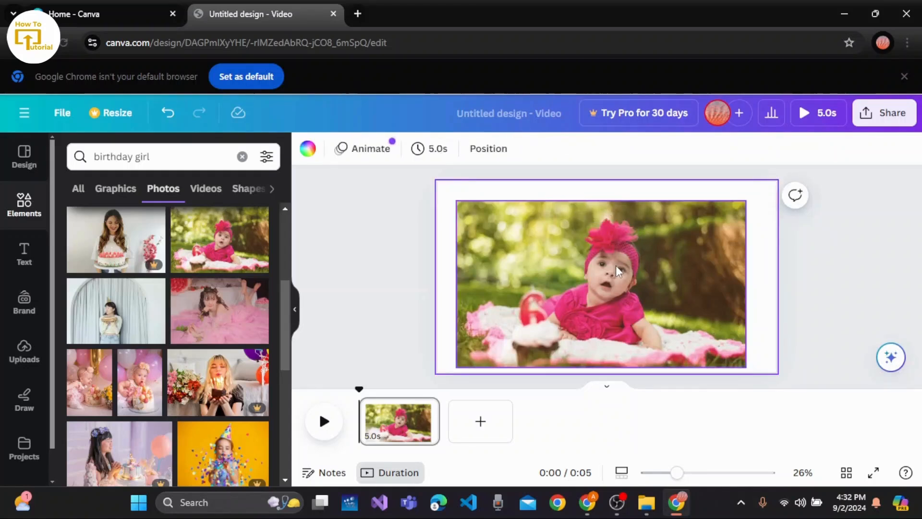
Select the baby photo and add a second page, making the video 10 seconds.
click(605, 282)
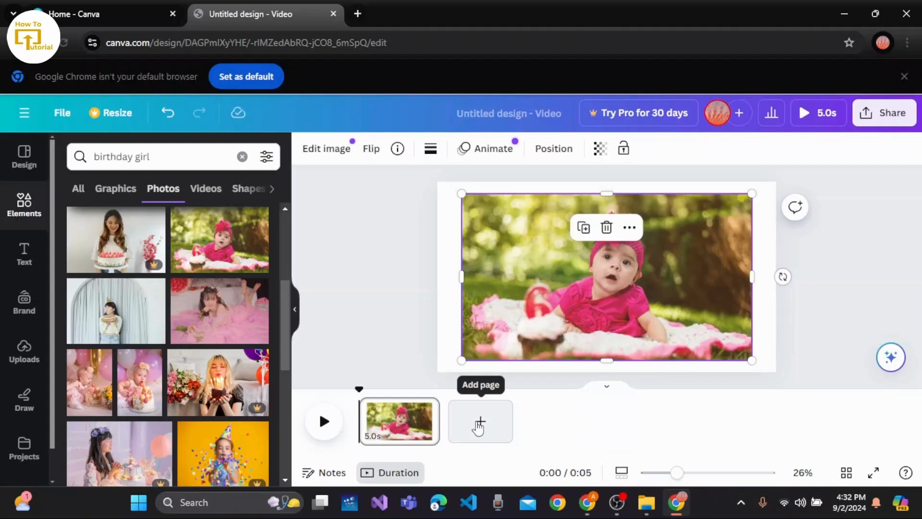
click(480, 421)
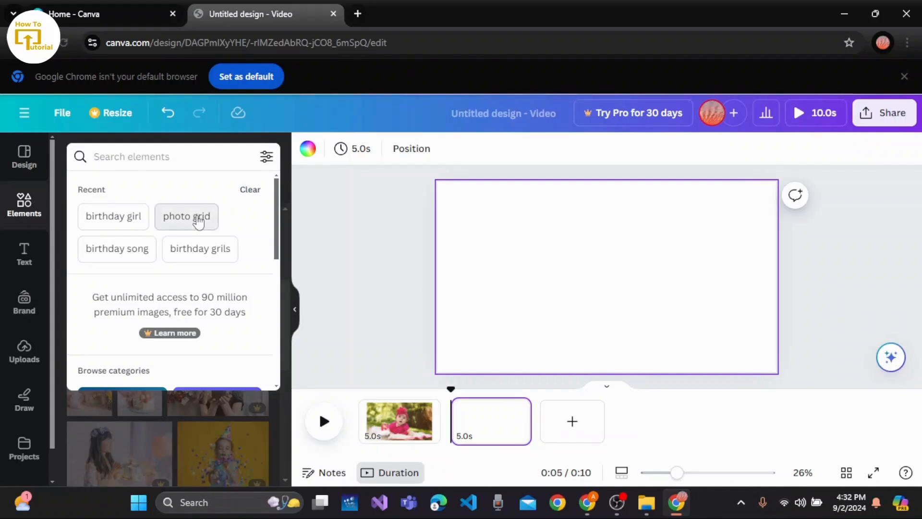
Add a round 'photo grid' frame to page two, enlarge it, and fill it with the girl photo.
click(186, 216)
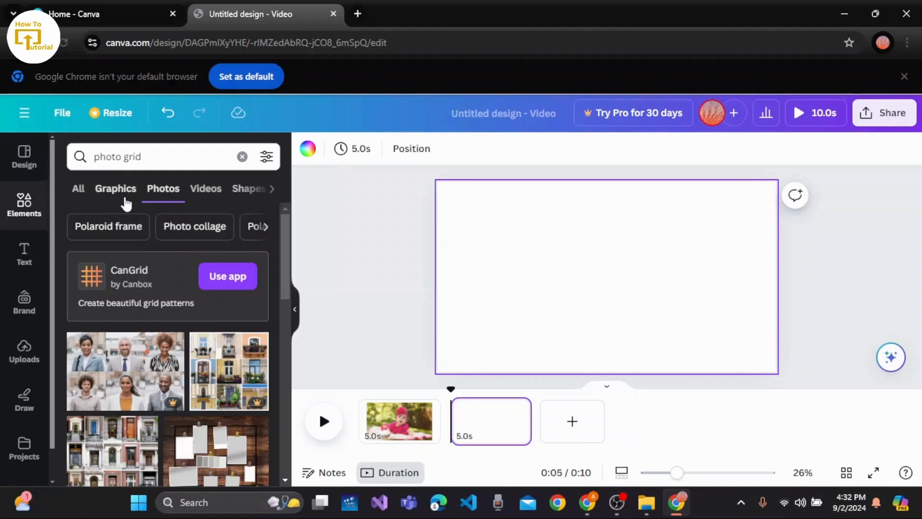
click(116, 188)
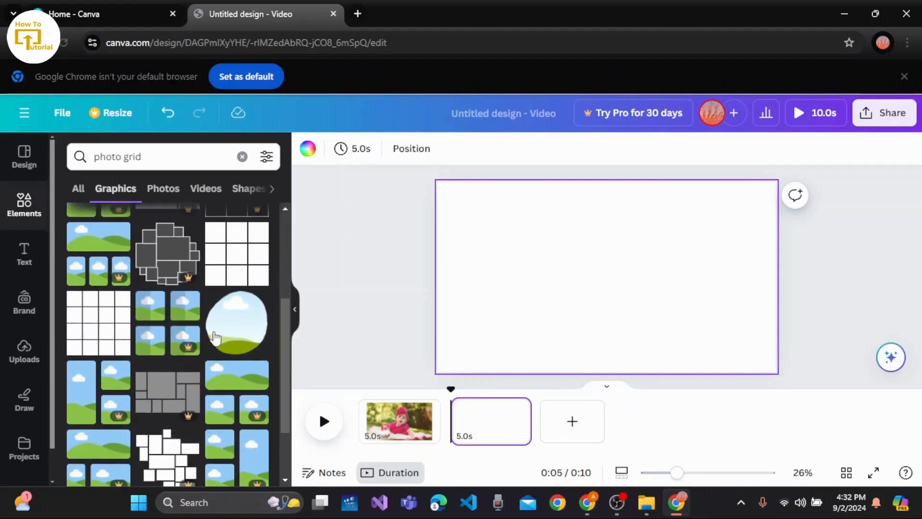
click(236, 322)
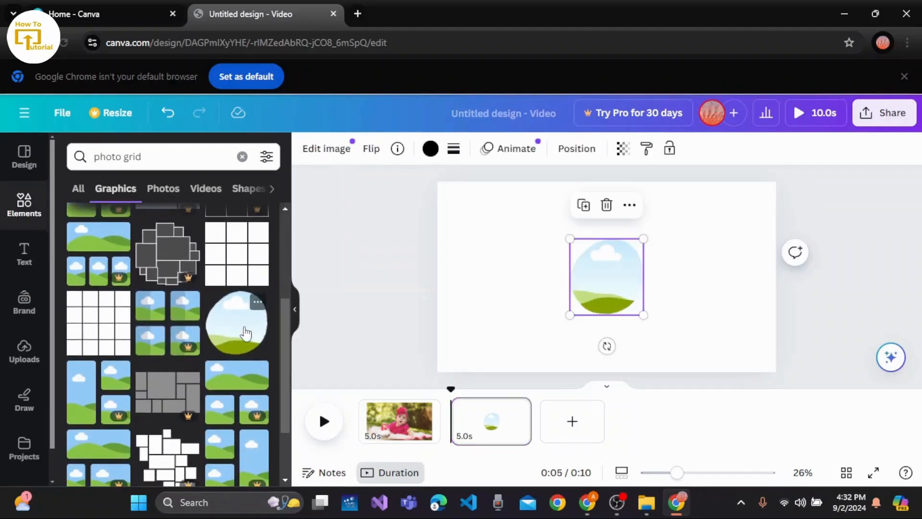
drag(644, 315, 676, 348)
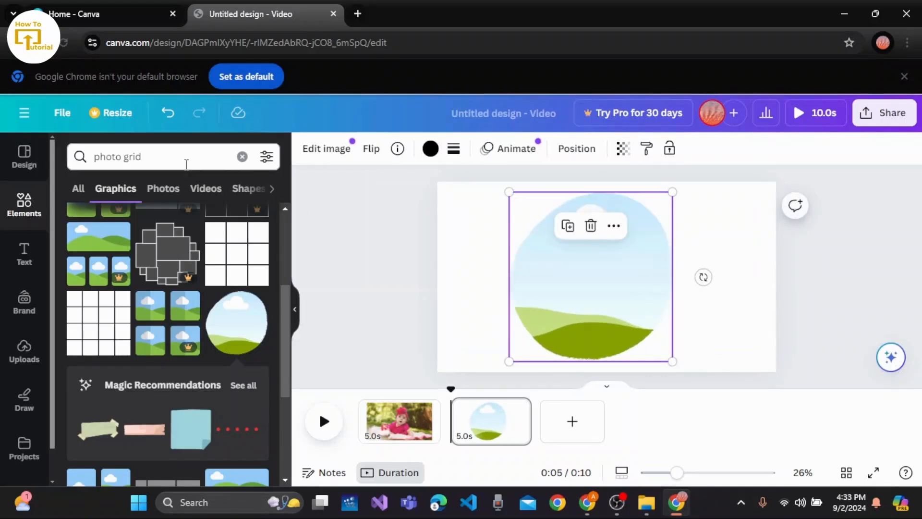
click(242, 157)
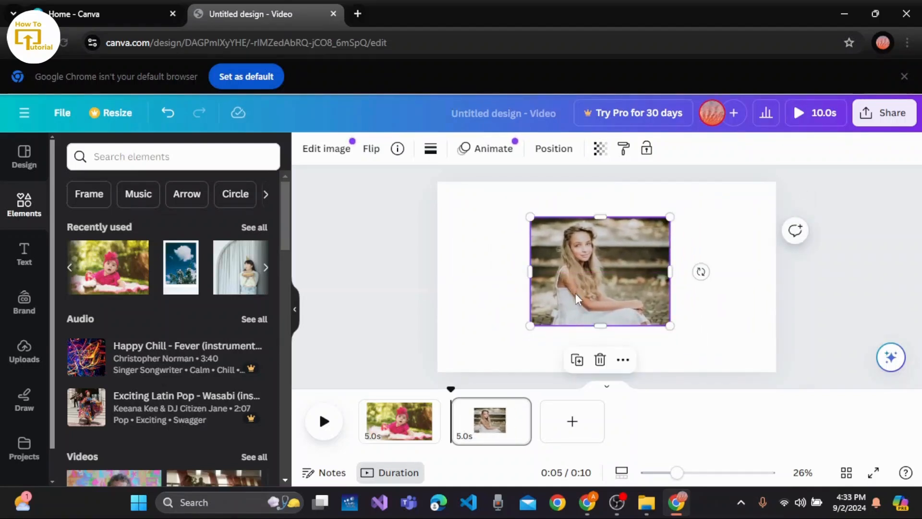
mouse_move(403, 421)
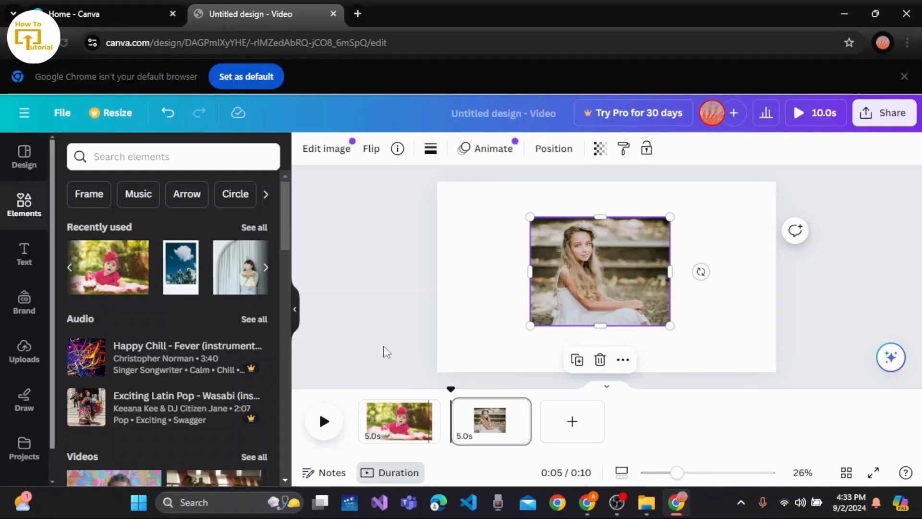
mouse_move(331, 255)
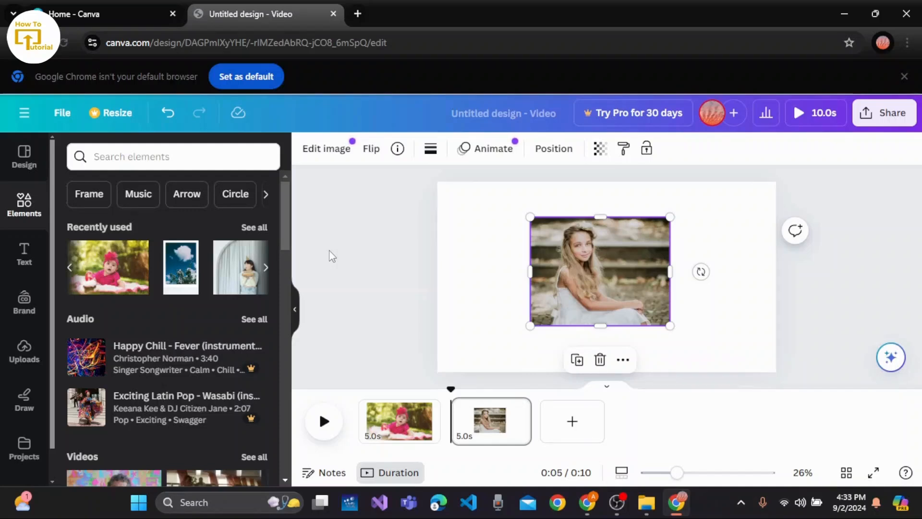
Search Elements for 'birthday song' and add Happy Birthday Jingle from the Audio results.
click(173, 157)
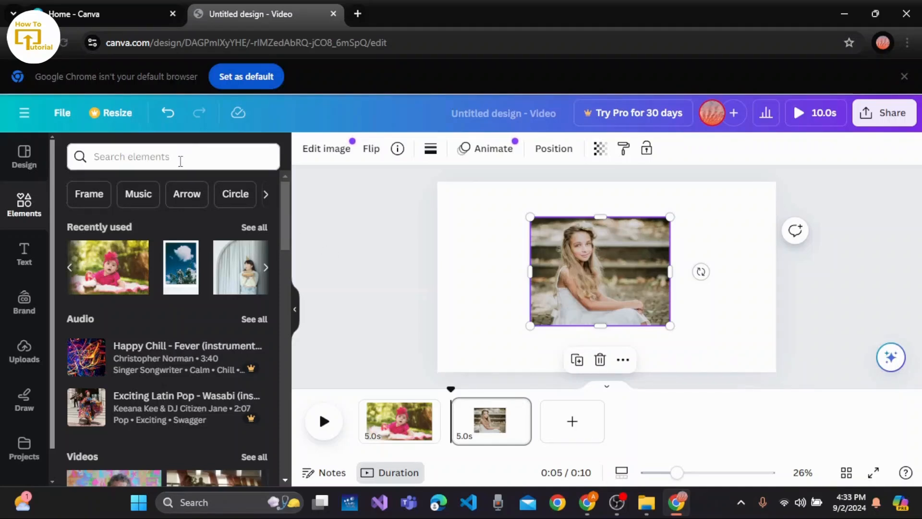
click(173, 157)
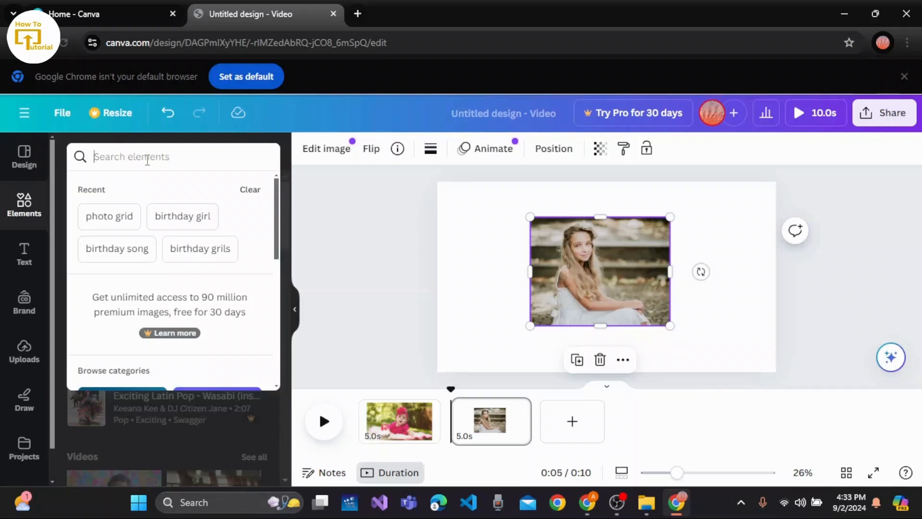
text(birthday song)
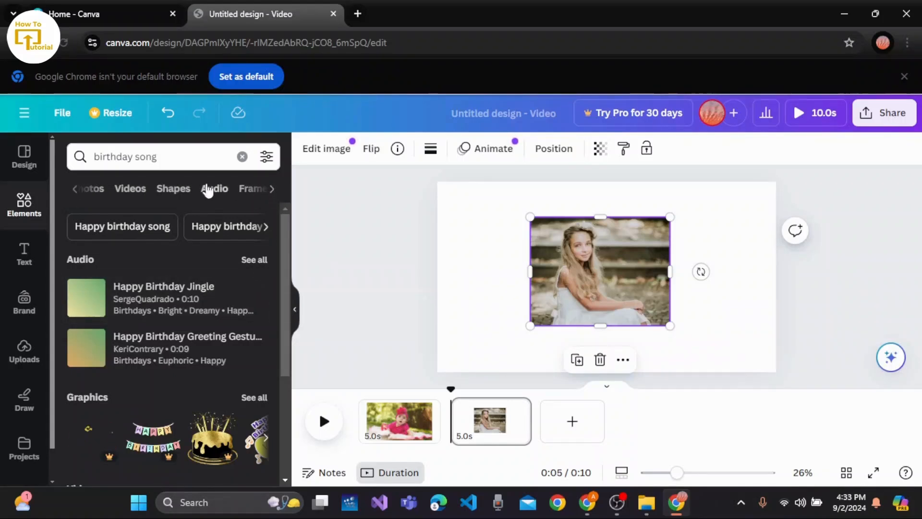
click(214, 188)
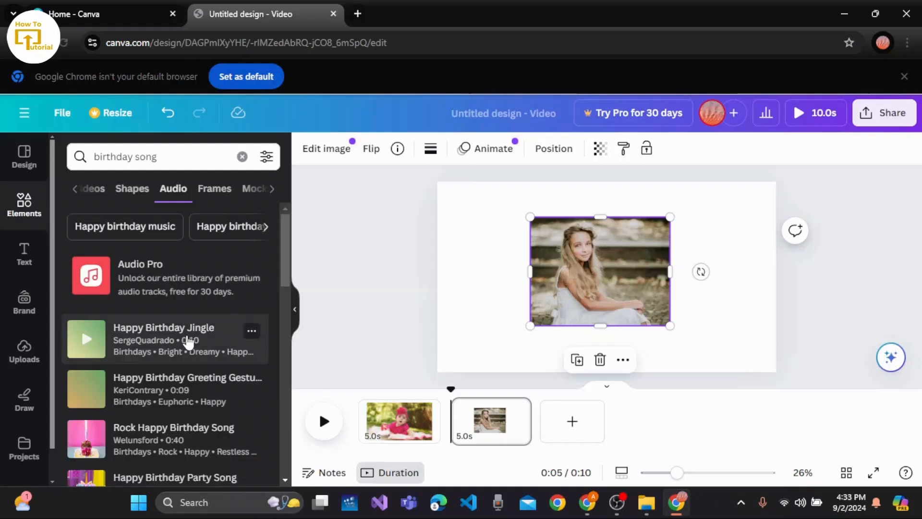
scroll(down, 3)
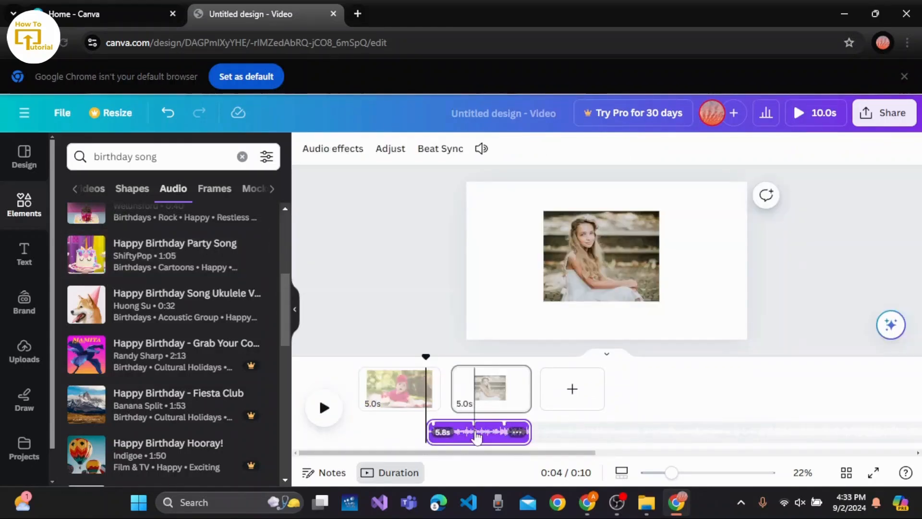
Stretch the song track to 10.0s and preview playback across both pages.
drag(476, 432, 380, 432)
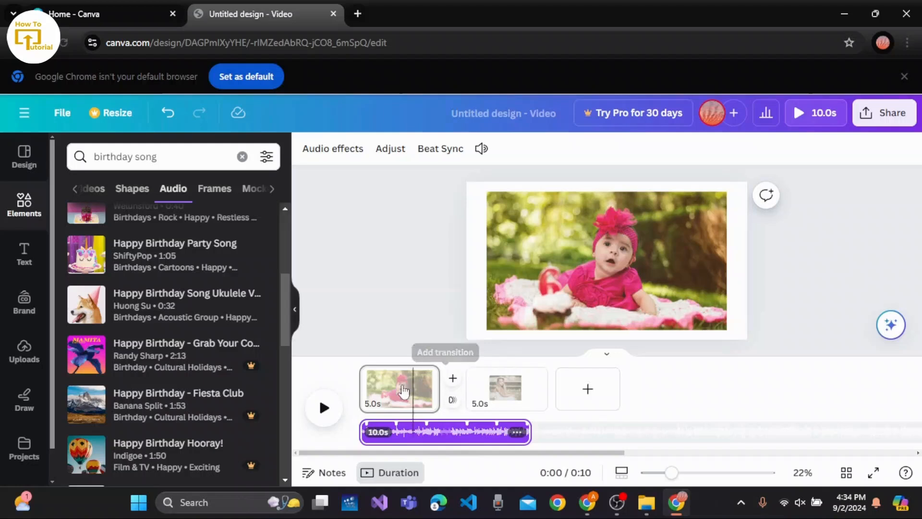
click(323, 408)
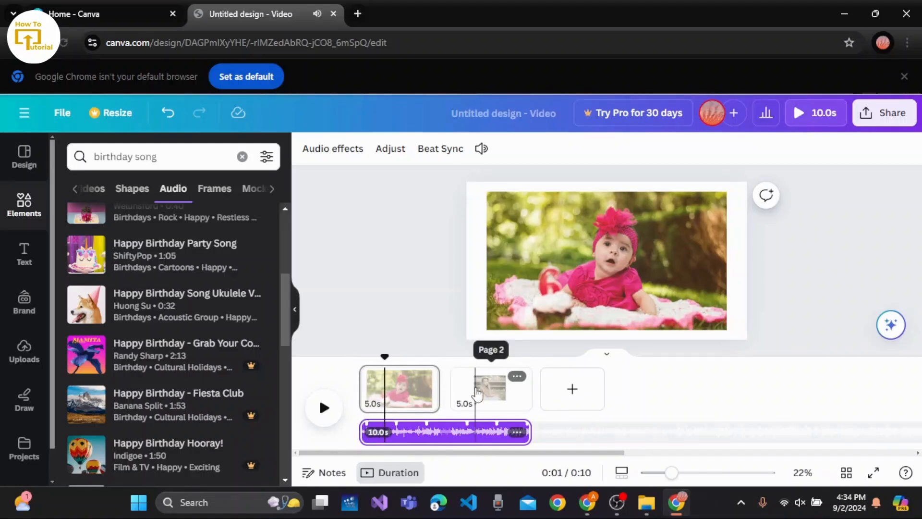
click(323, 407)
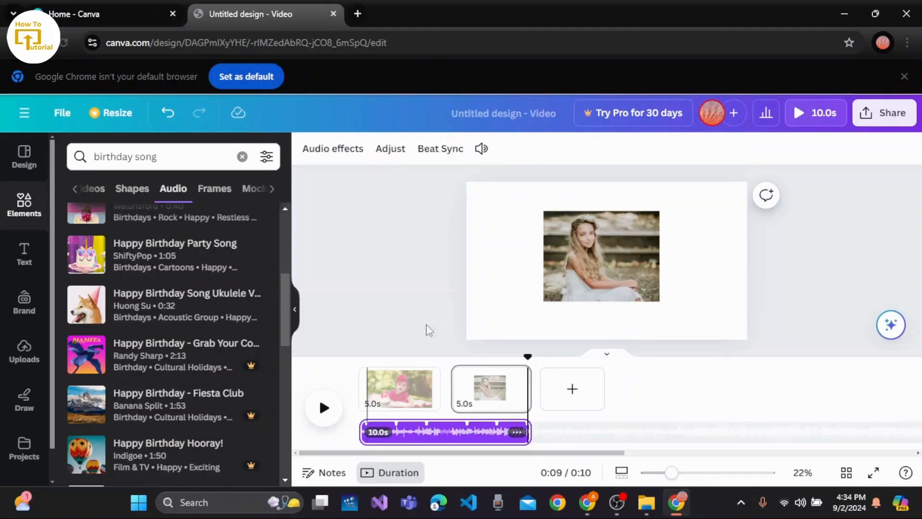
mouse_move(584, 367)
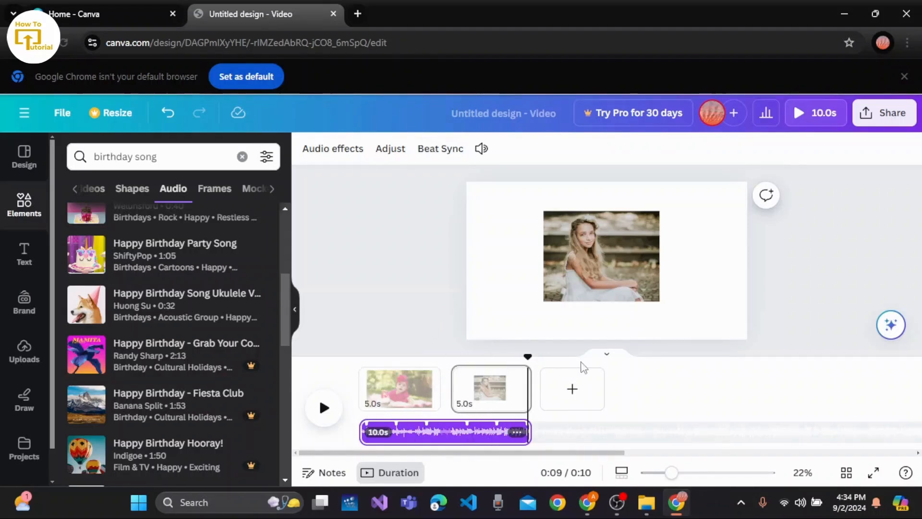
mouse_move(893, 112)
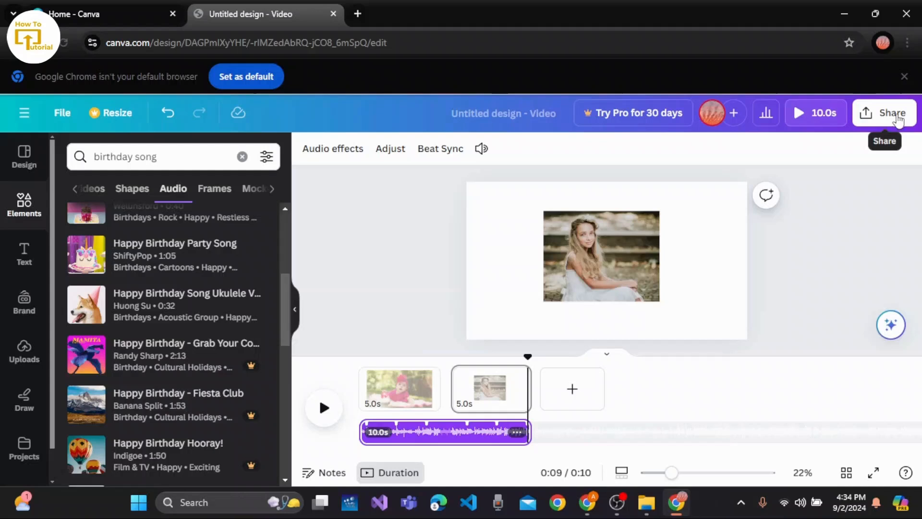
mouse_move(807, 215)
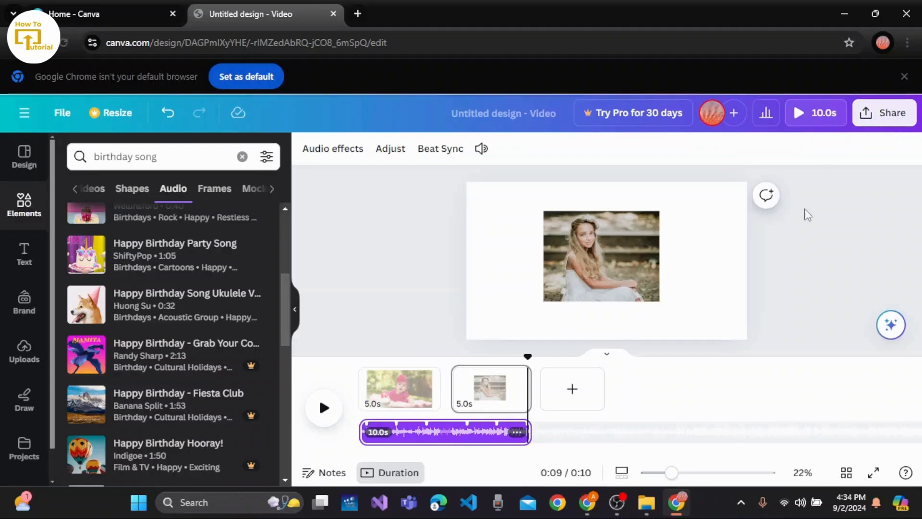